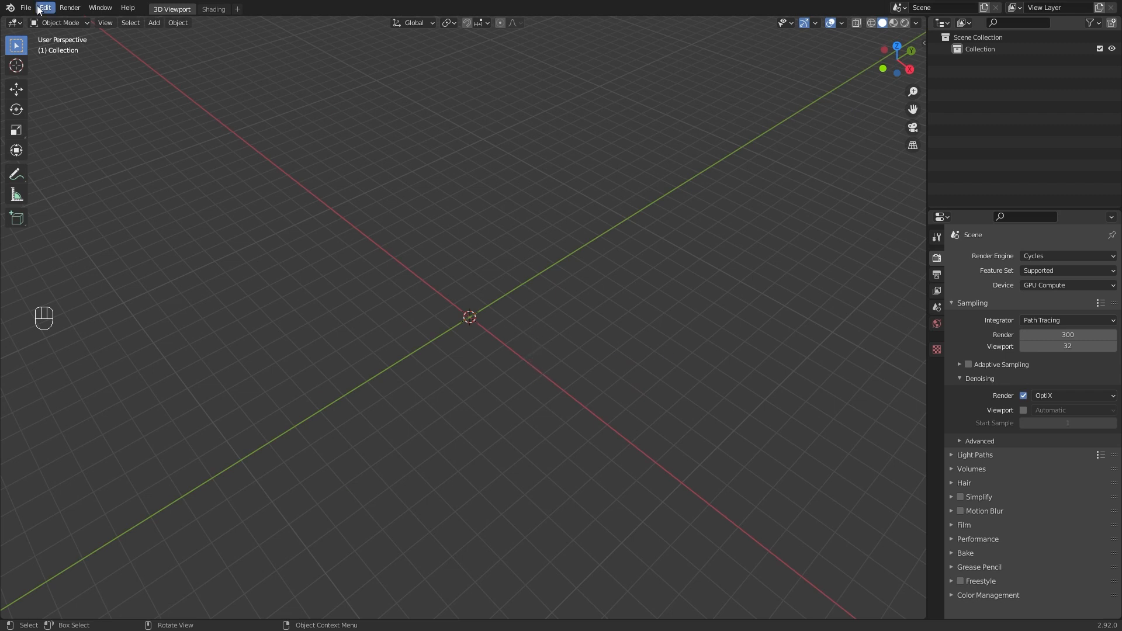
- Import the skull model into the empty scene from an FBX file
{"action": "left_click", "coordinate": [26, 7]}
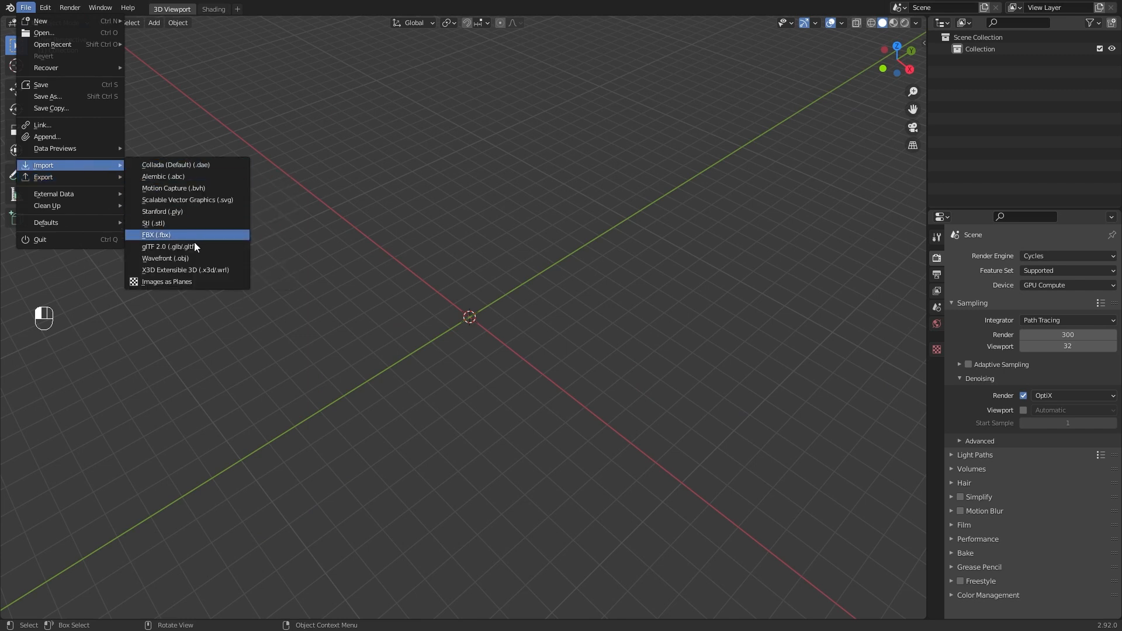
{"action": "left_click", "coordinate": [458, 358]}
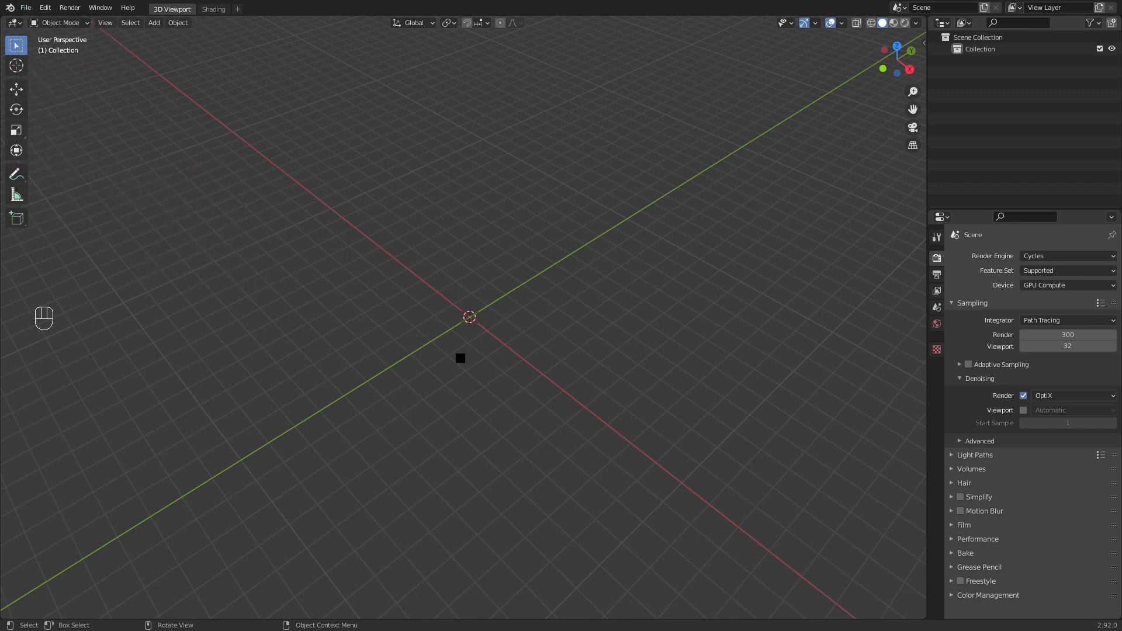
{"action": "mouse_move", "coordinate": [881, 306]}
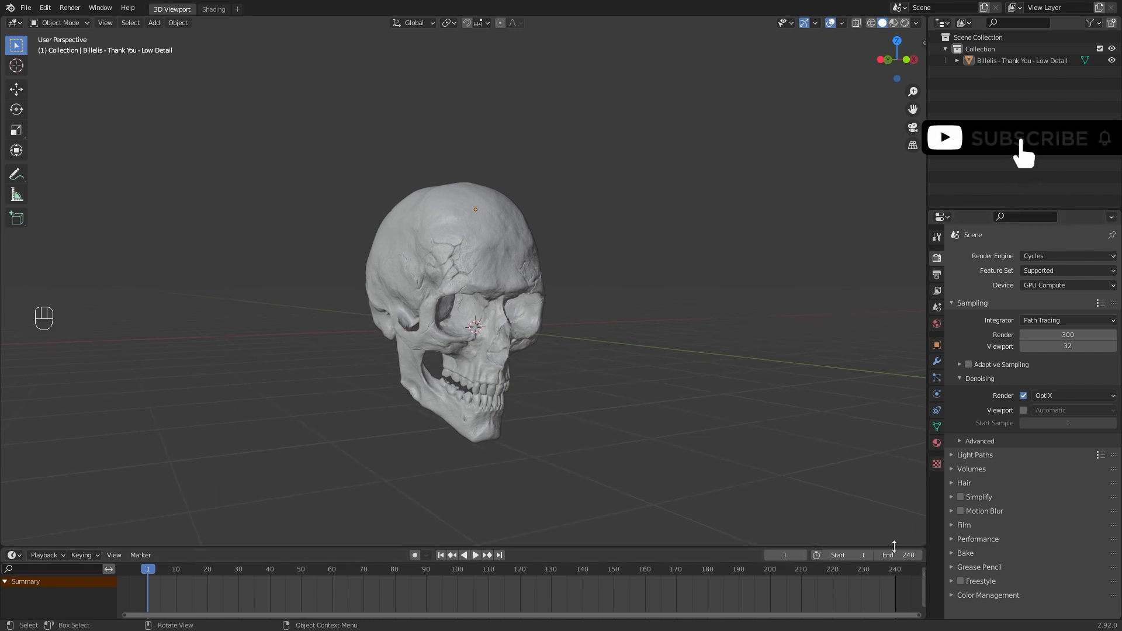
- Set the output to 1920×1920 pixels with frames 1–240
{"action": "left_click", "coordinate": [936, 274]}
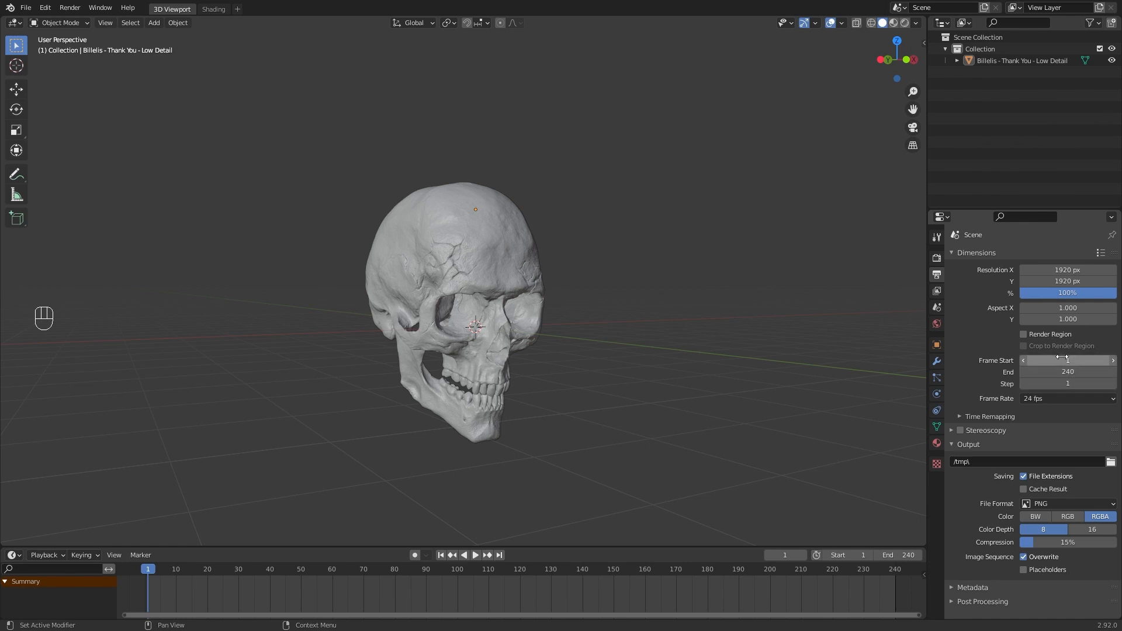
{"action": "mouse_move", "coordinate": [641, 340]}
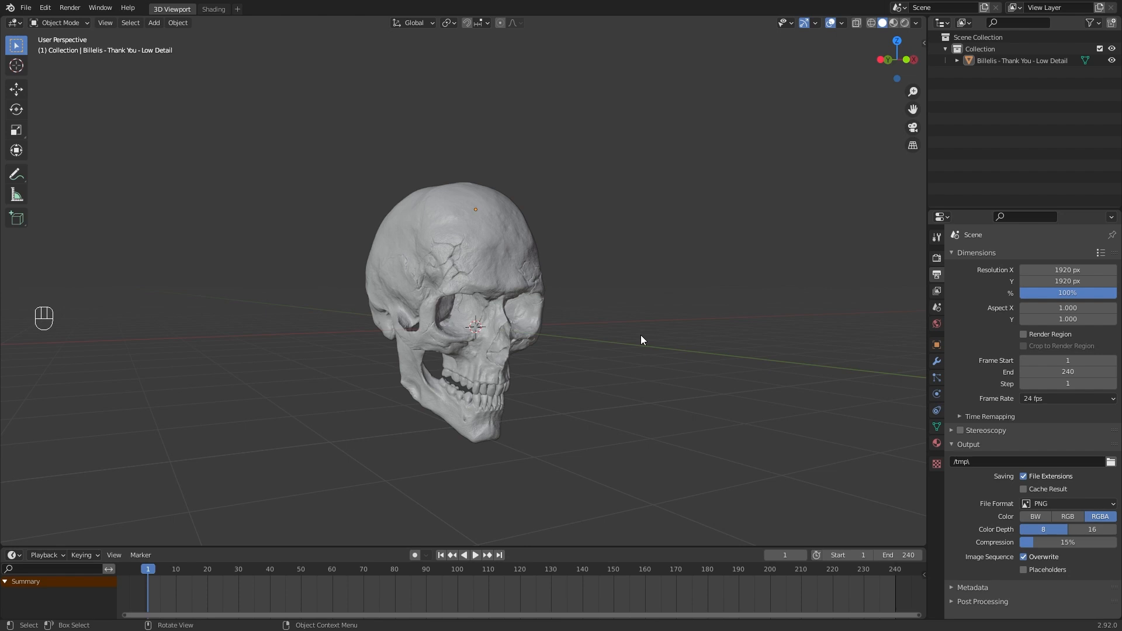
{"action": "key", "text": "shift+a"}
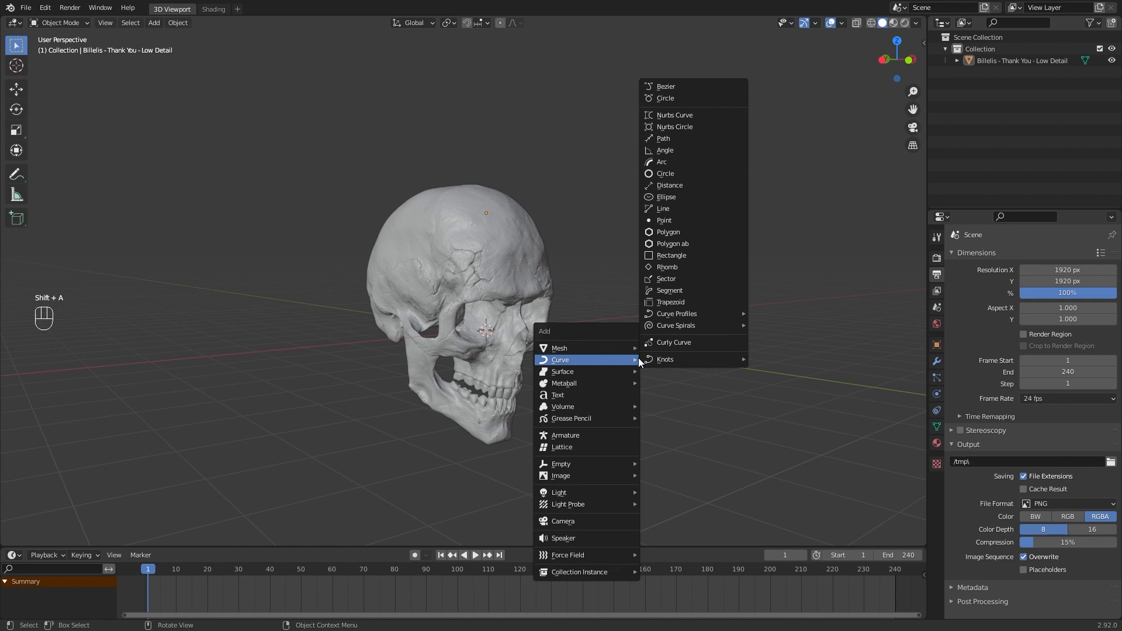
- Add a Bezier circle with 240-frame path animation and set the render engine to Eevee
{"action": "left_click", "coordinate": [665, 99]}
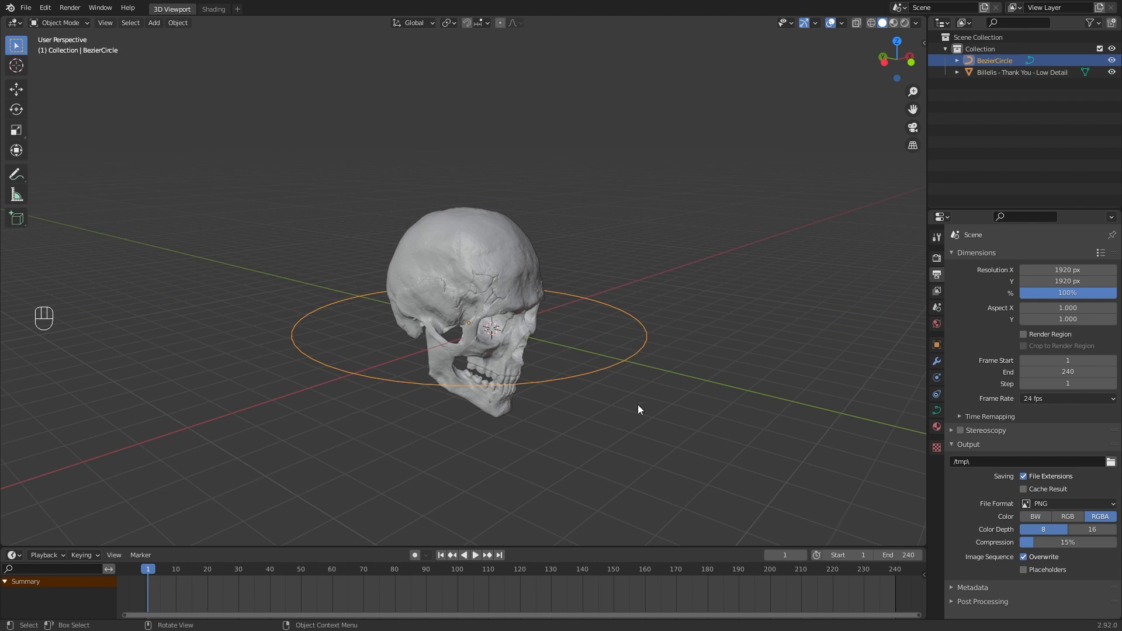
{"action": "left_click", "coordinate": [936, 410]}
{"action": "type", "text": "240"}
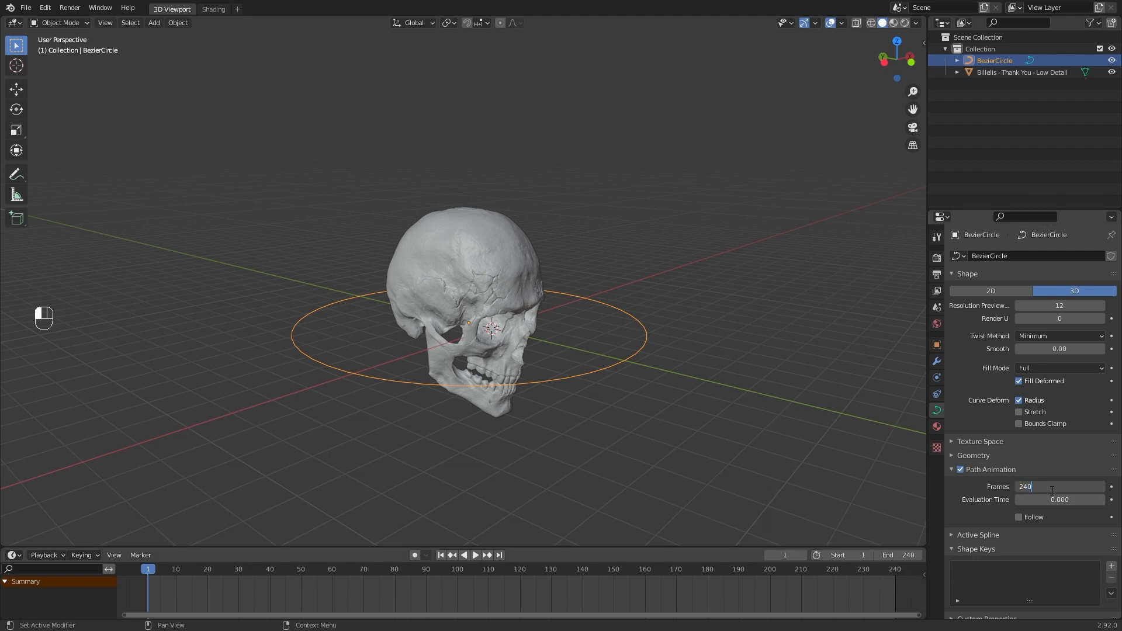
{"action": "left_click", "coordinate": [935, 237]}
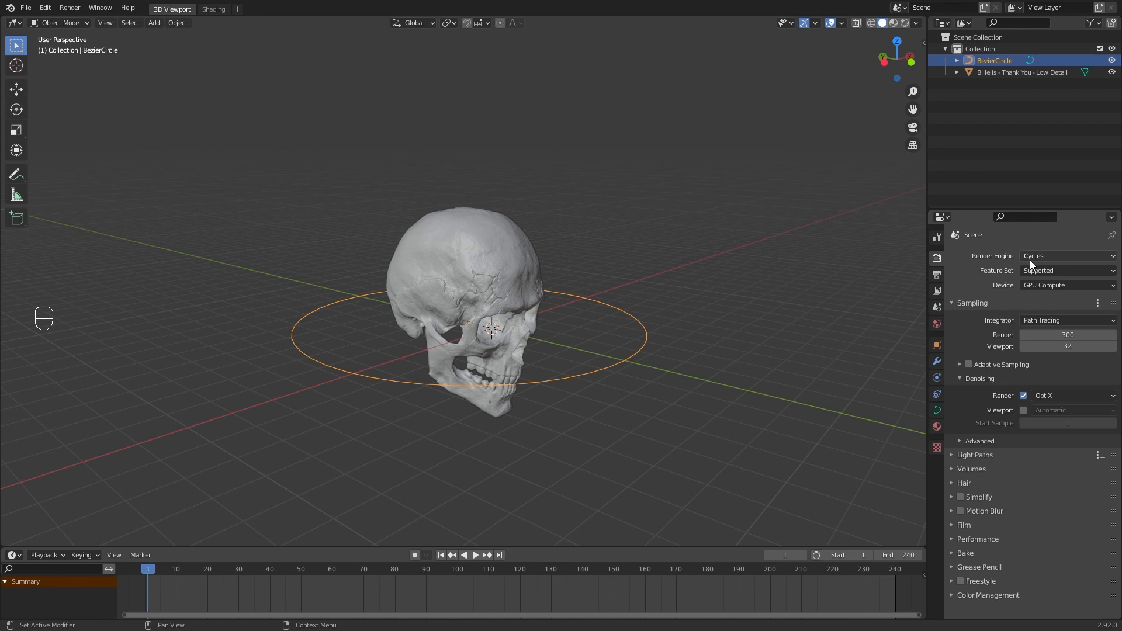
{"action": "left_click", "coordinate": [1066, 255]}
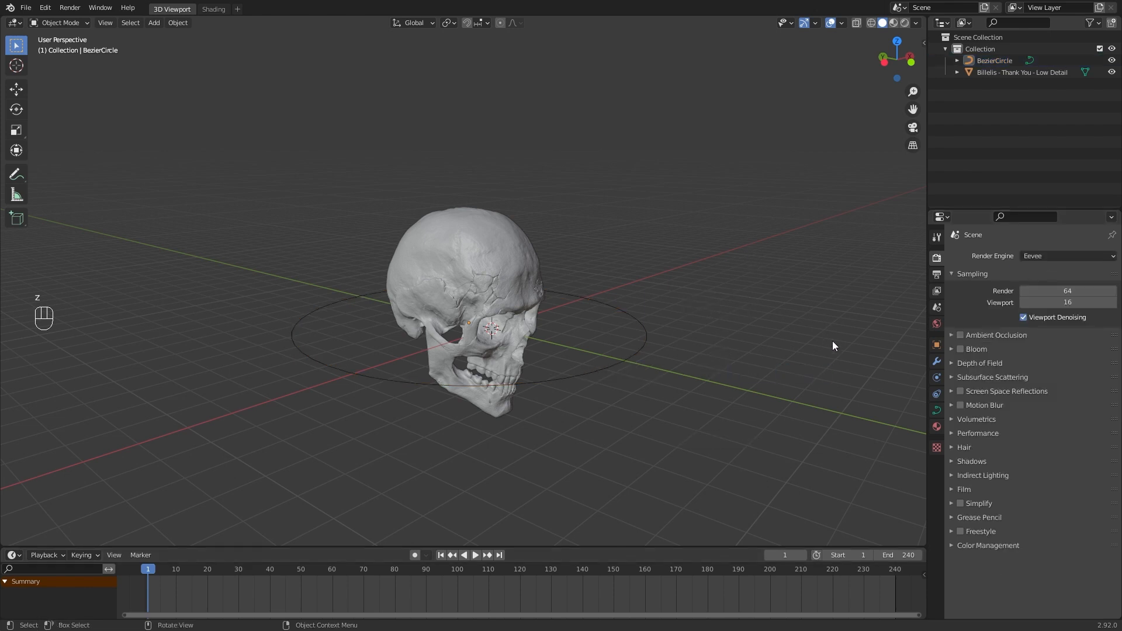
- Add a point light beside the skull and darken the world colour to near black
{"action": "key", "text": "shift+a"}
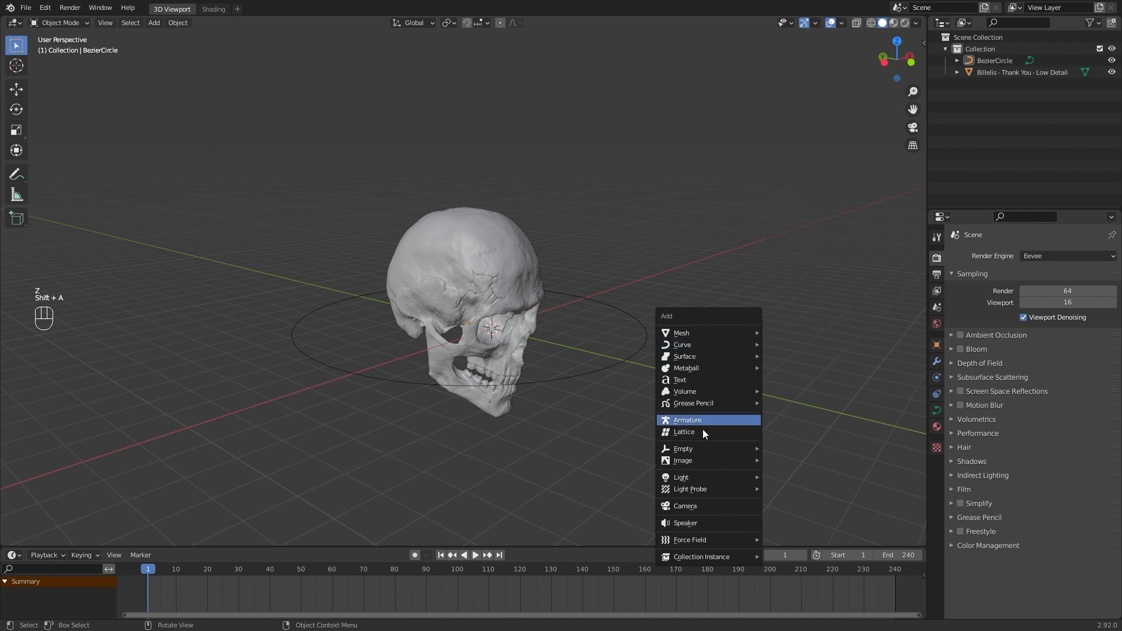
{"action": "left_click", "coordinate": [680, 477]}
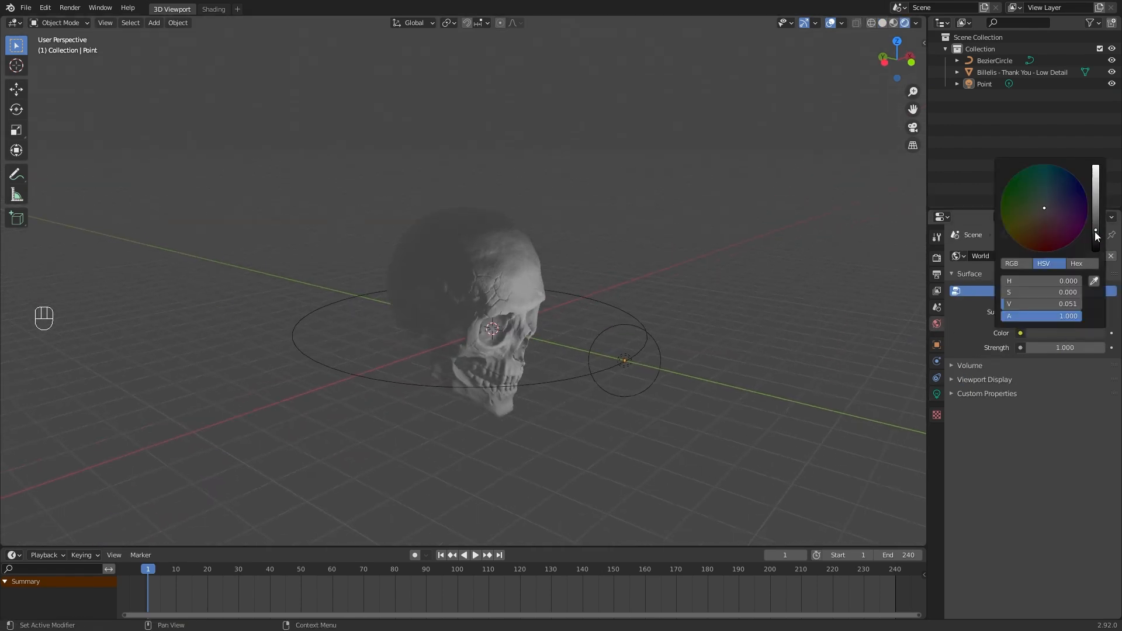
{"action": "left_click", "coordinate": [1019, 73]}
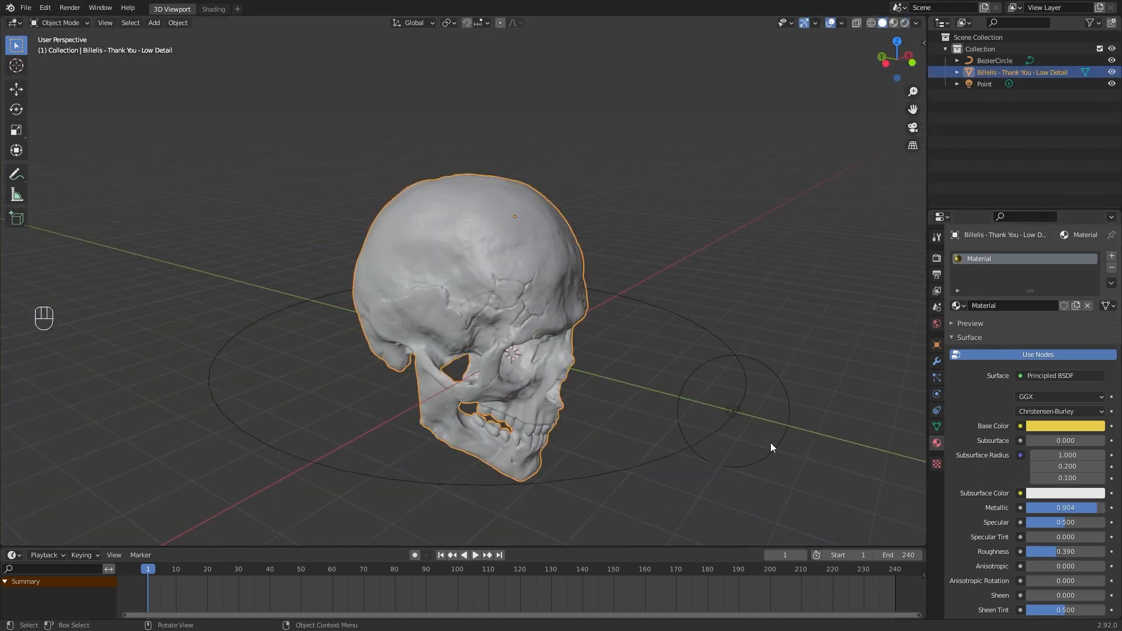
- Parent the point light to the Bezier circle using Follow Path
{"action": "left_click", "coordinate": [732, 411]}
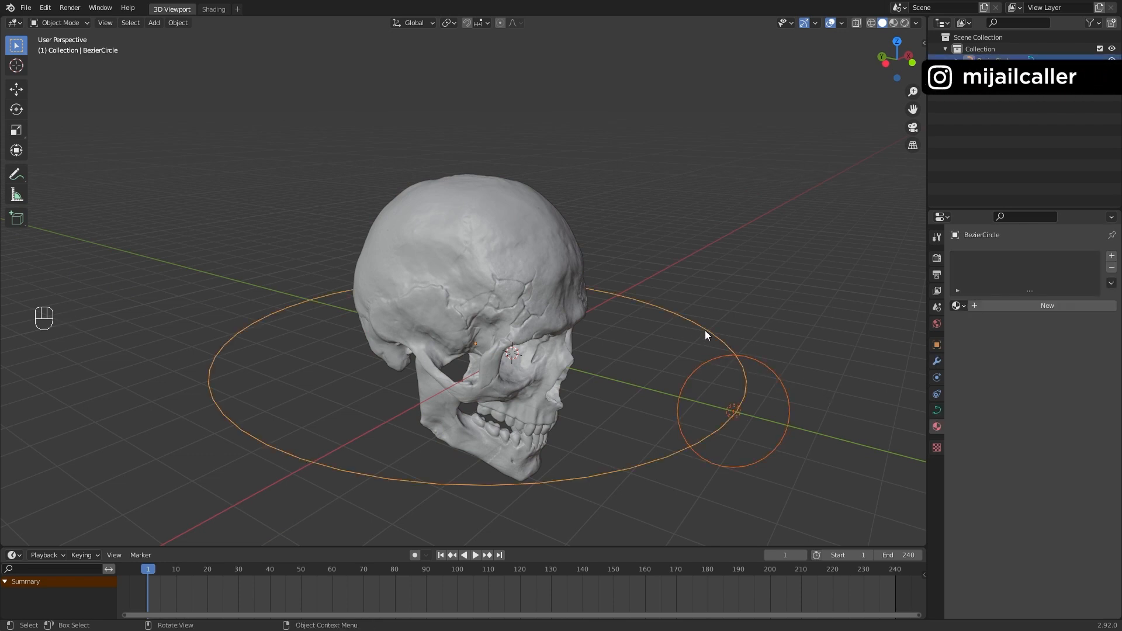
{"action": "key", "text": "ctrl+p"}
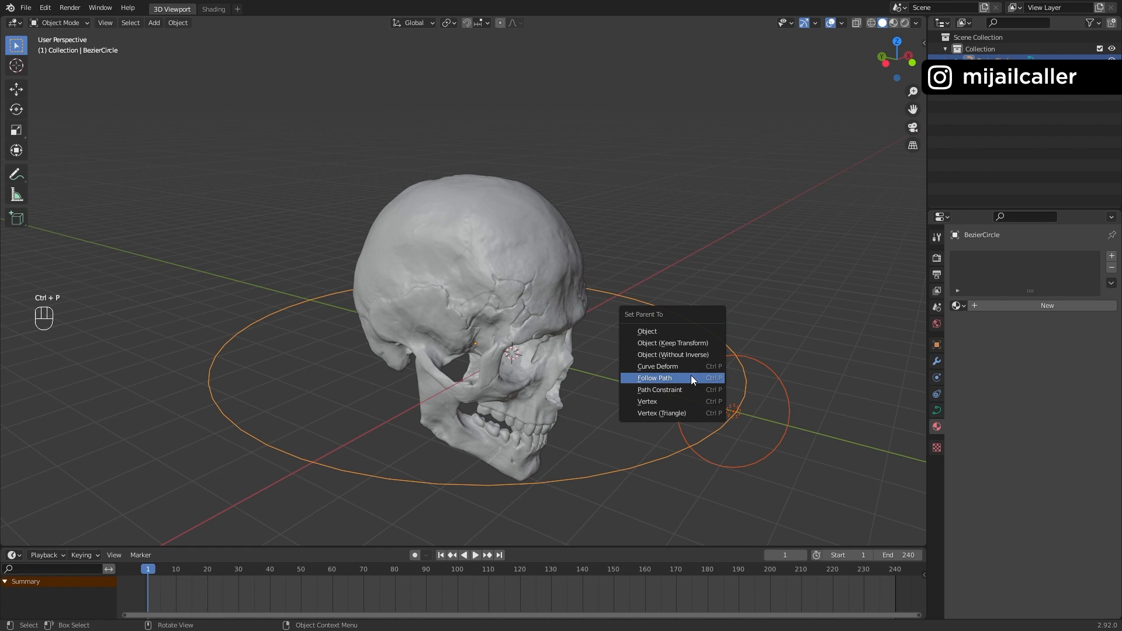
{"action": "left_click", "coordinate": [654, 378]}
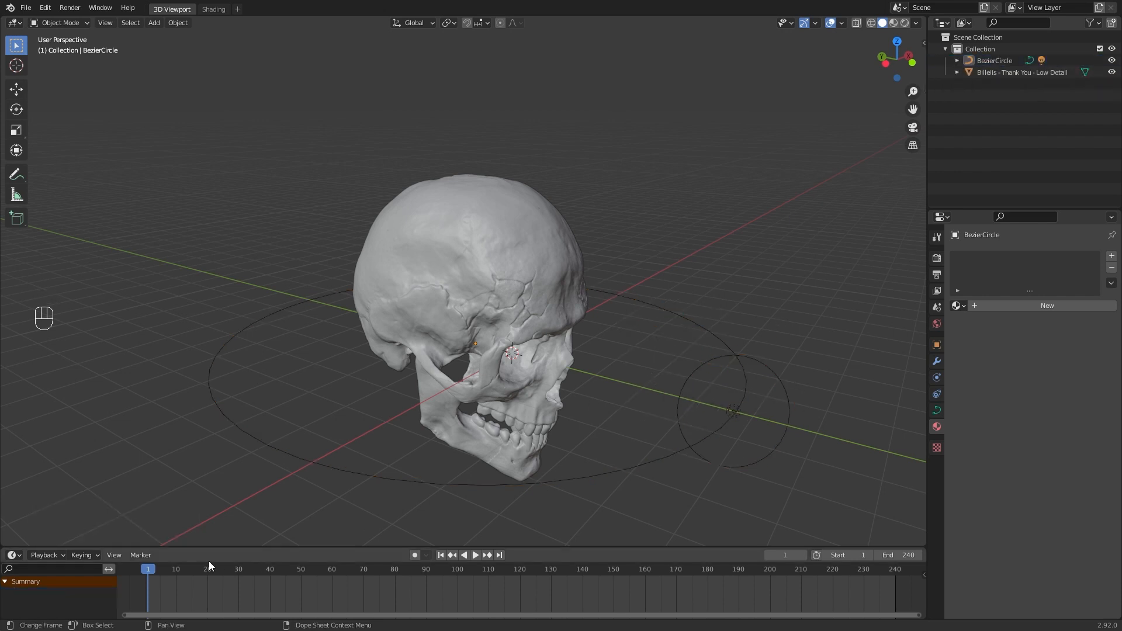
{"action": "key", "text": "space"}
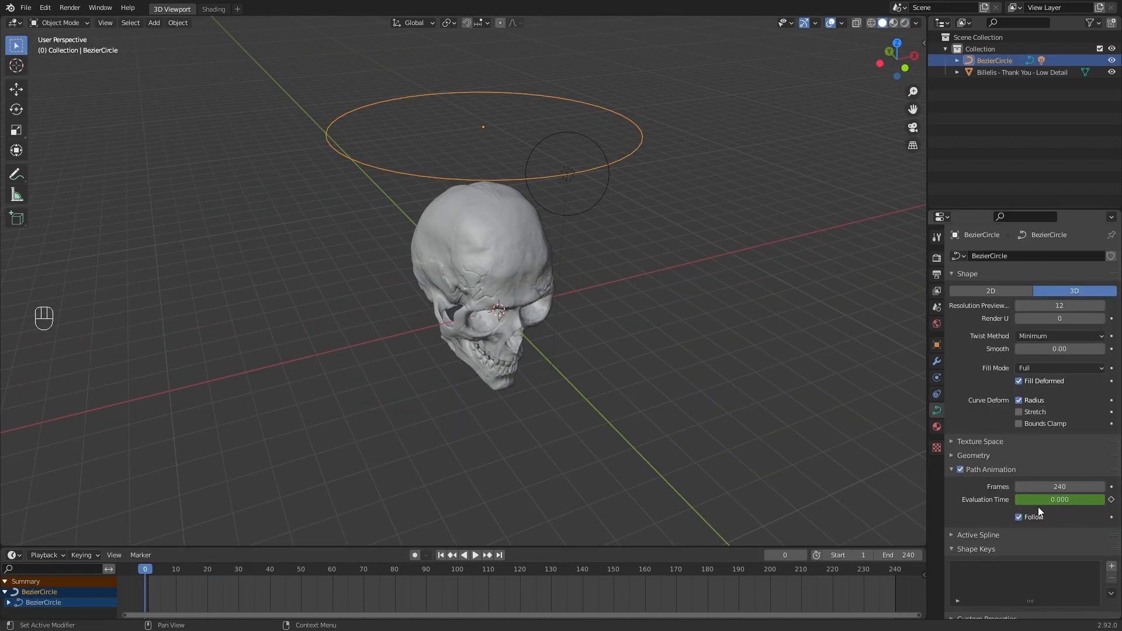
- Key Evaluation Time at 0 on frame 0 and 240 on frame 60, then preview the orbit
{"action": "key", "text": "space"}
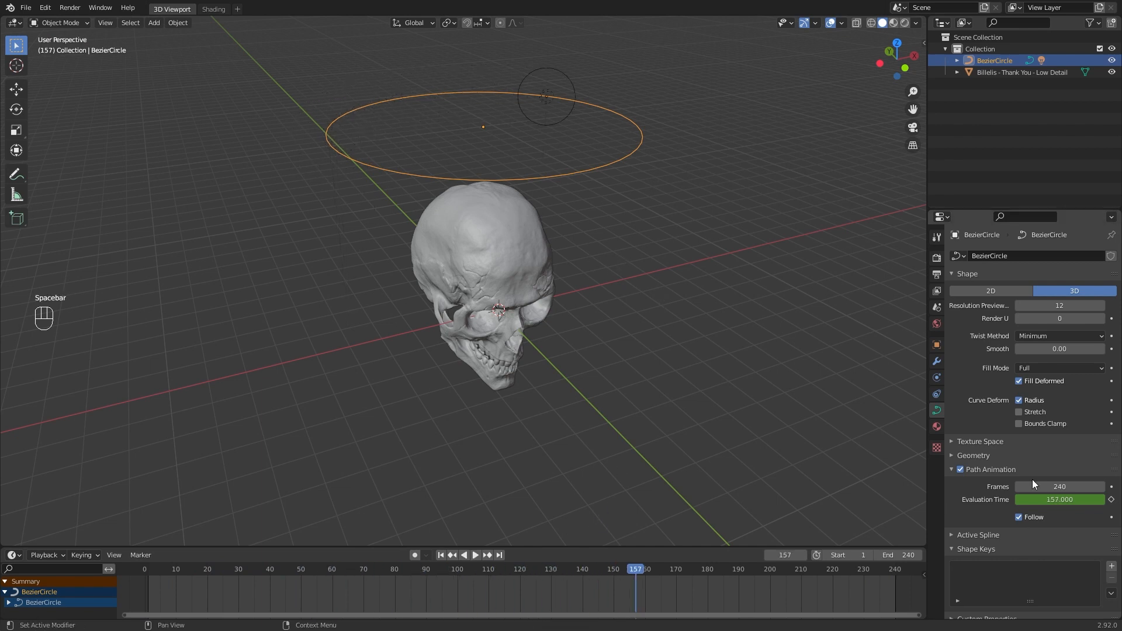
{"action": "left_click", "coordinate": [452, 555]}
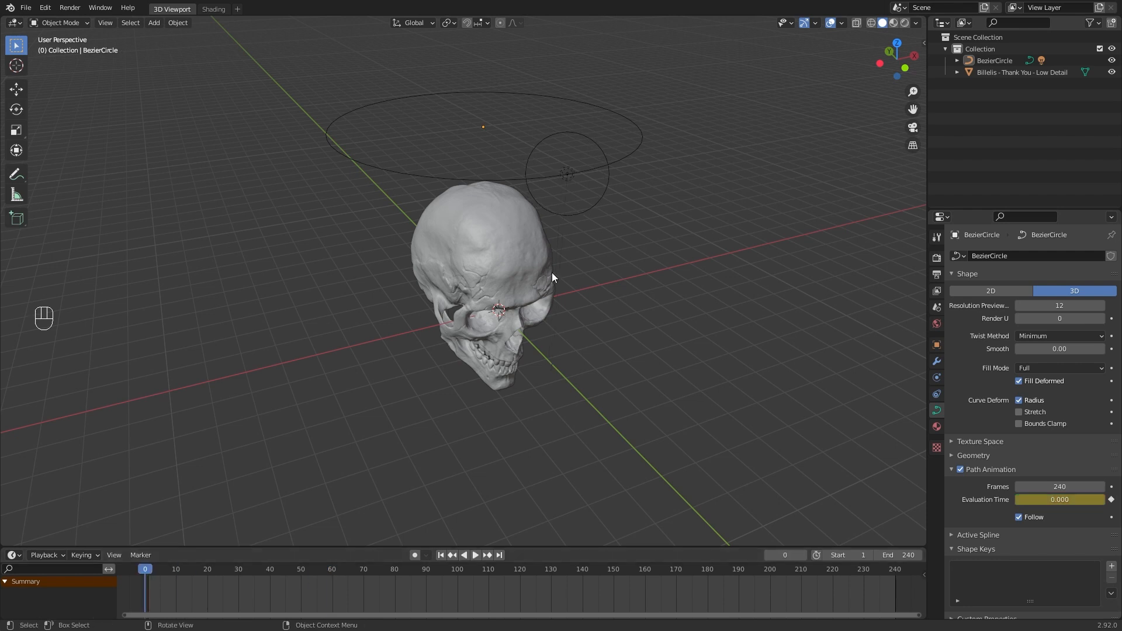
{"action": "left_click", "coordinate": [332, 569]}
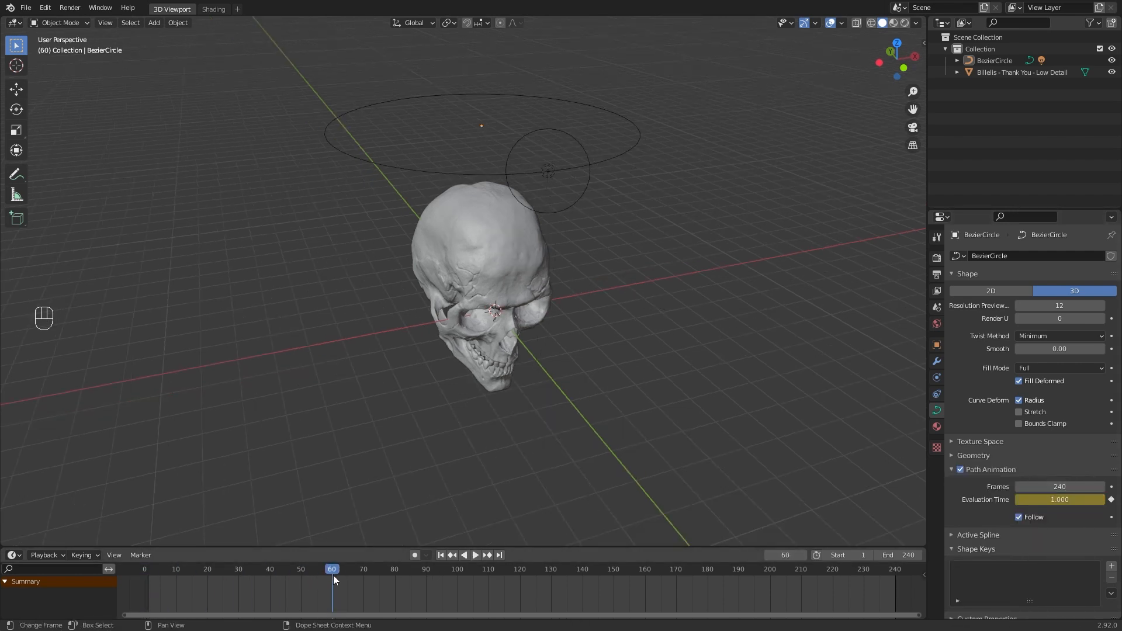
{"action": "left_click", "coordinate": [475, 555]}
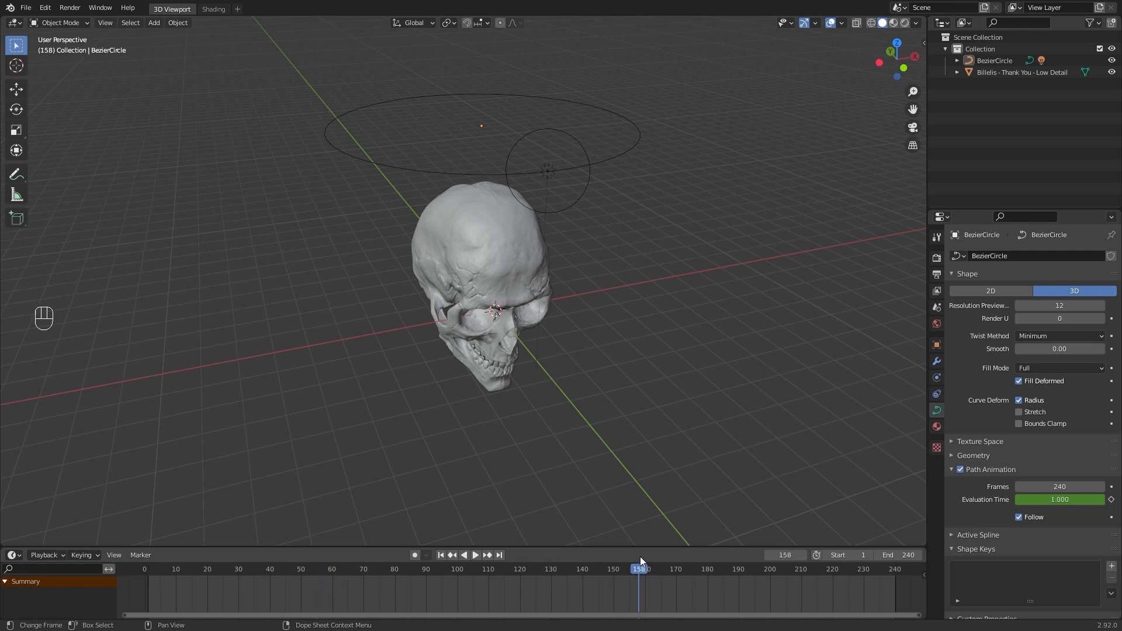
{"action": "mouse_move", "coordinate": [583, 567]}
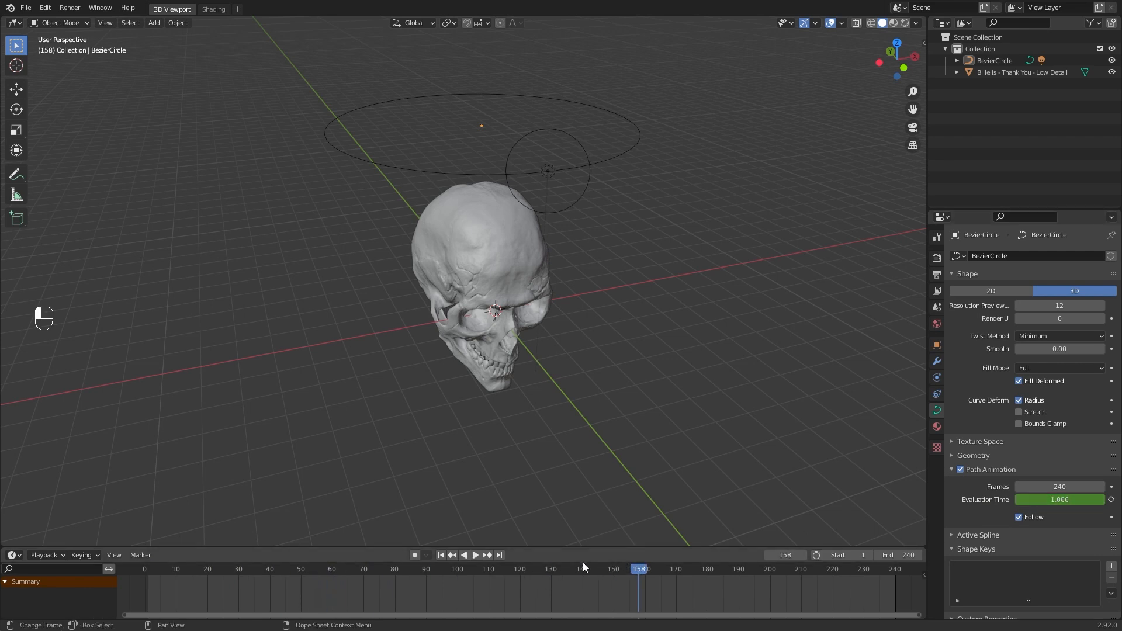
{"action": "left_click", "coordinate": [331, 569]}
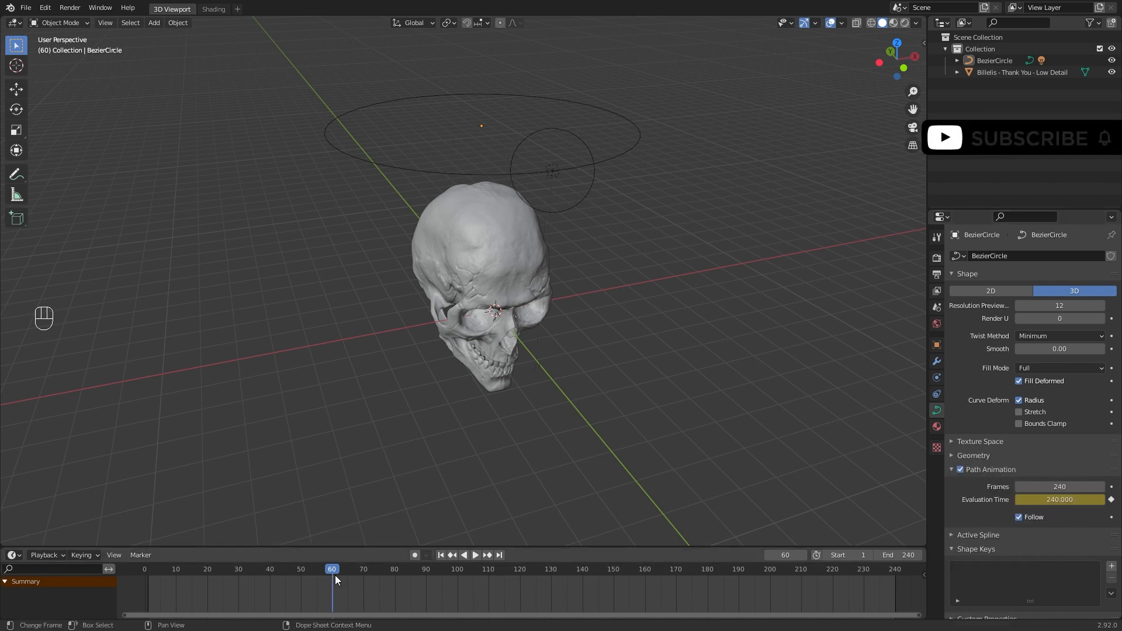
{"action": "key", "text": "space"}
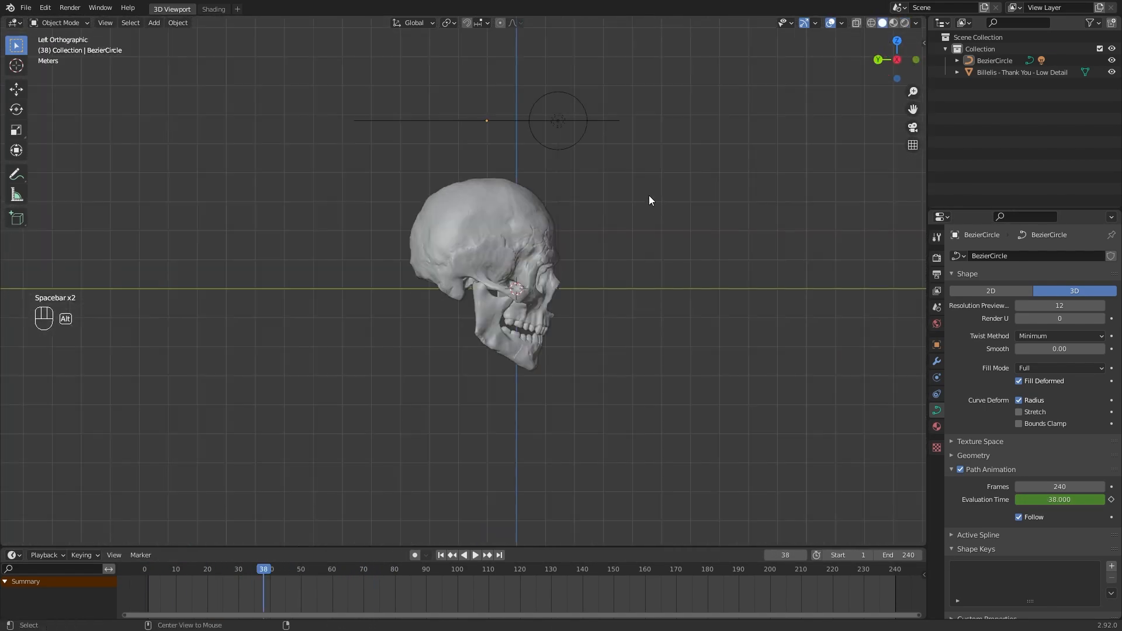
- Duplicate the circle path with its light, turned 180° below the skull, and play the animation
{"action": "key", "text": "shift+d"}
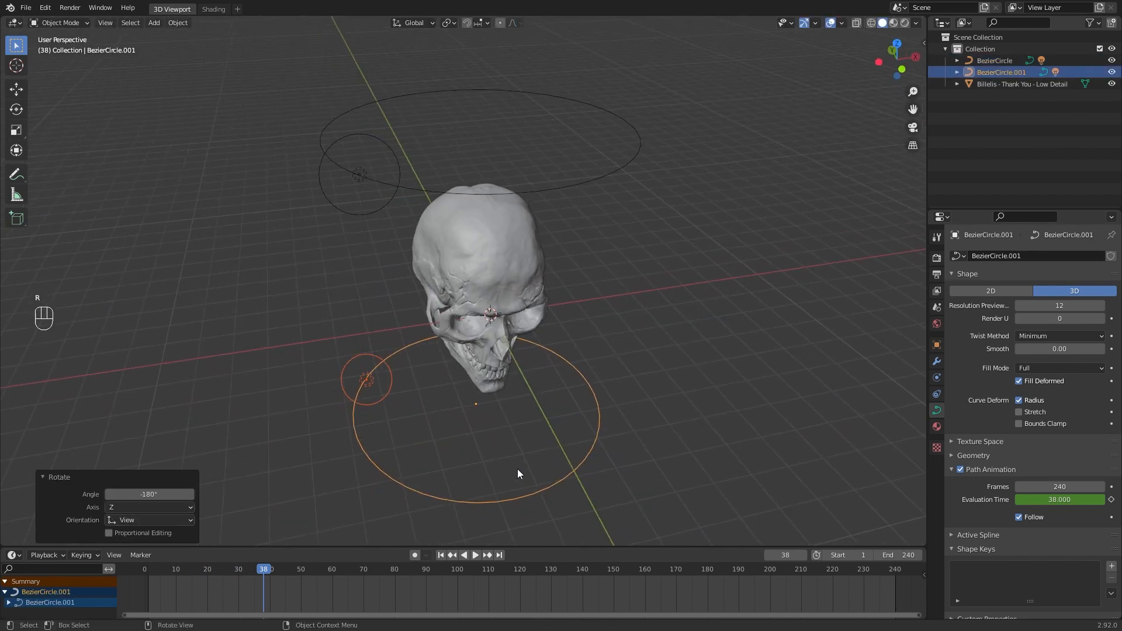
{"action": "key", "text": "space"}
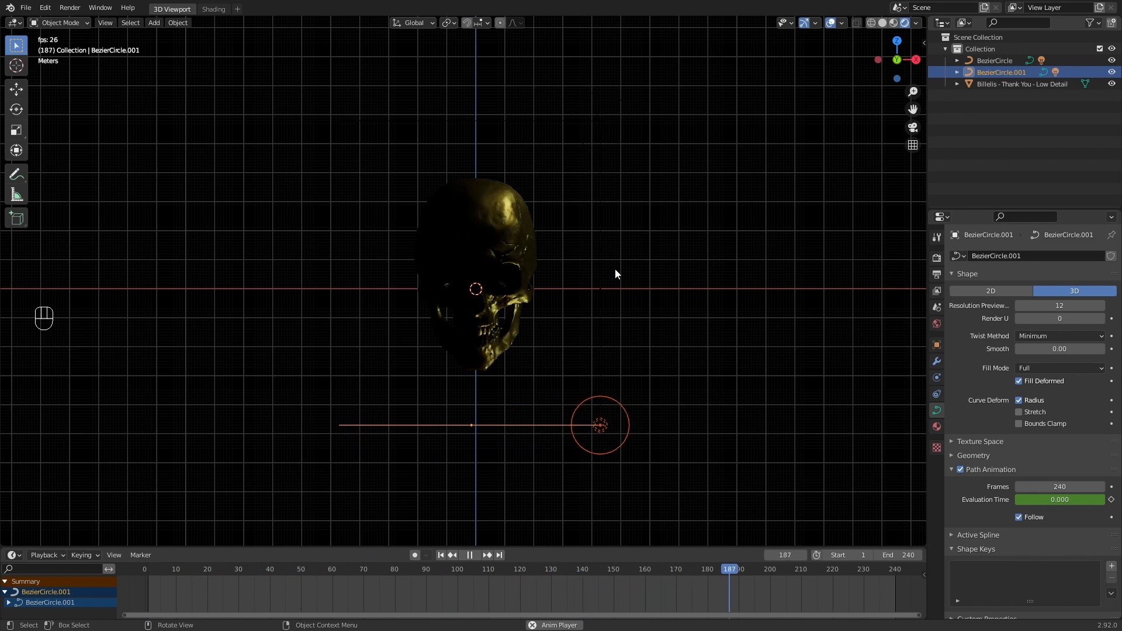
{"action": "left_click", "coordinate": [264, 568]}
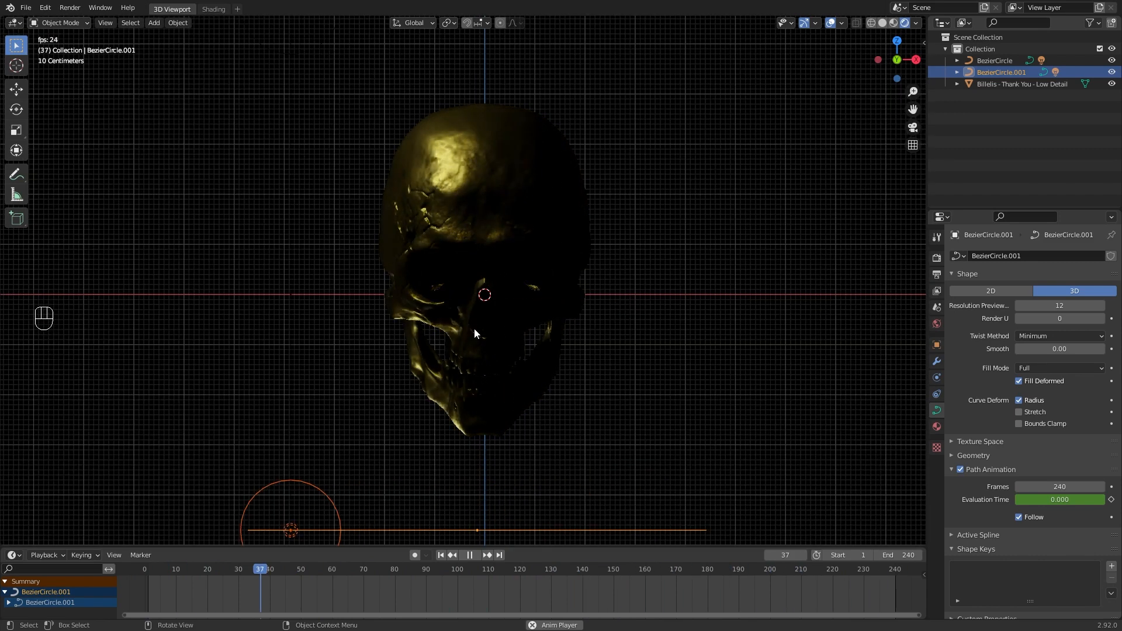